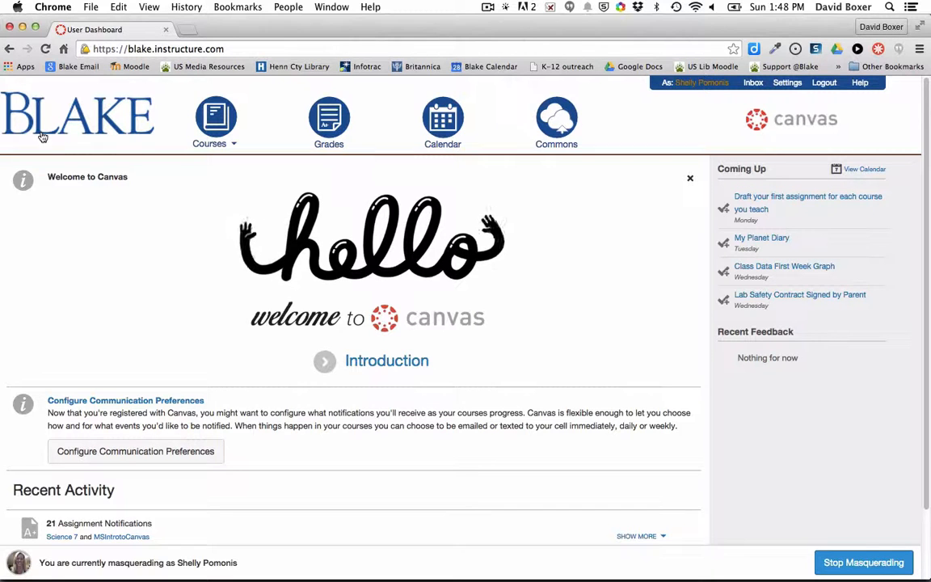
- Open the Spanish Novice course from the Courses dropdown
click(215, 121)
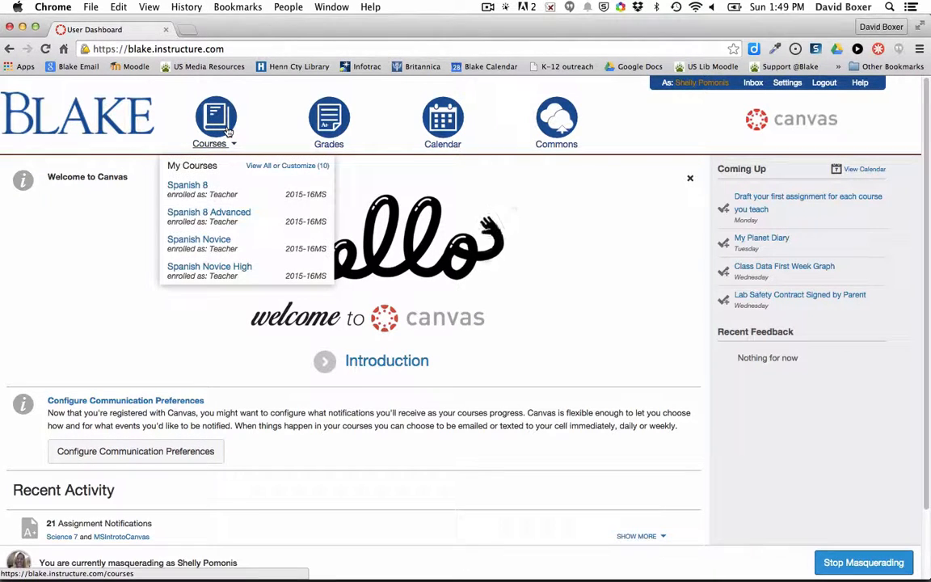
mouse_move(228, 270)
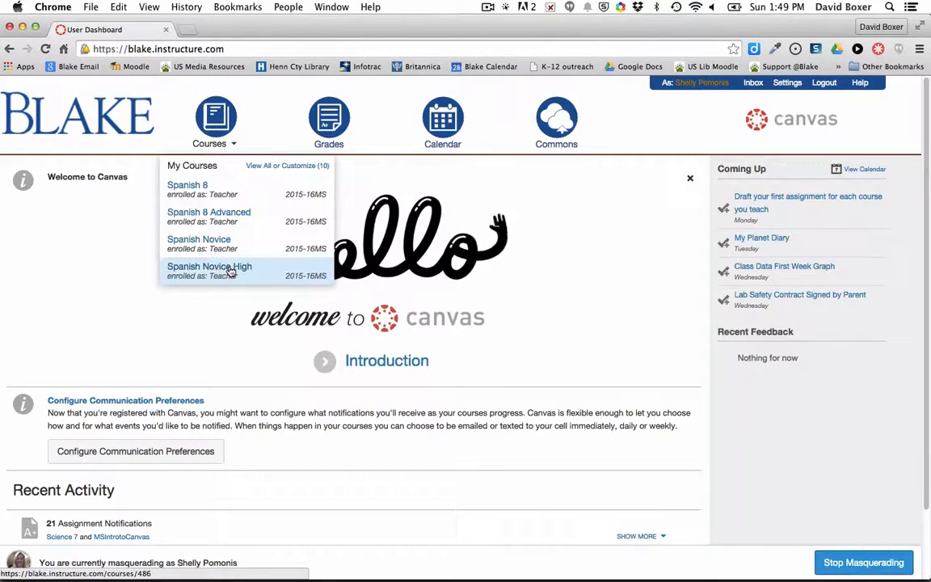
mouse_move(209, 266)
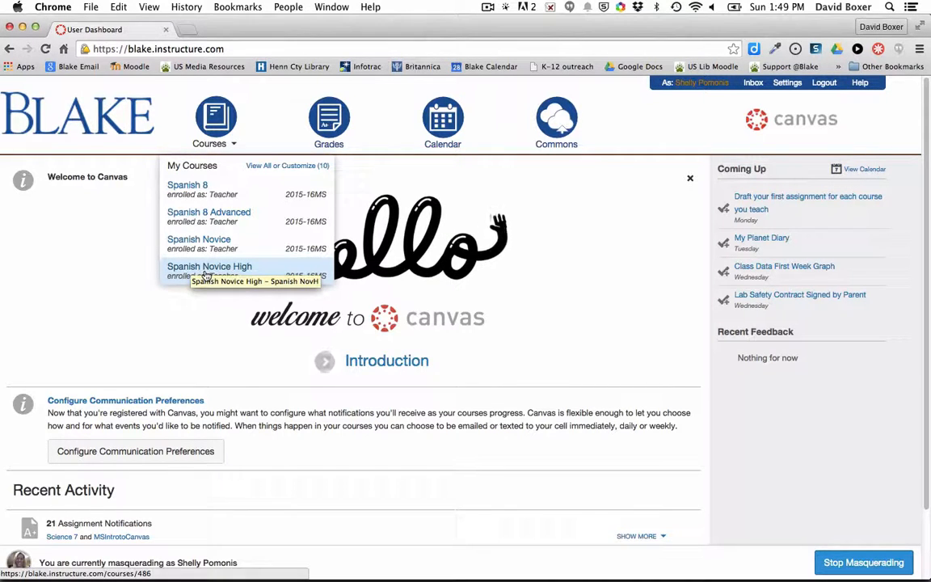
mouse_move(208, 249)
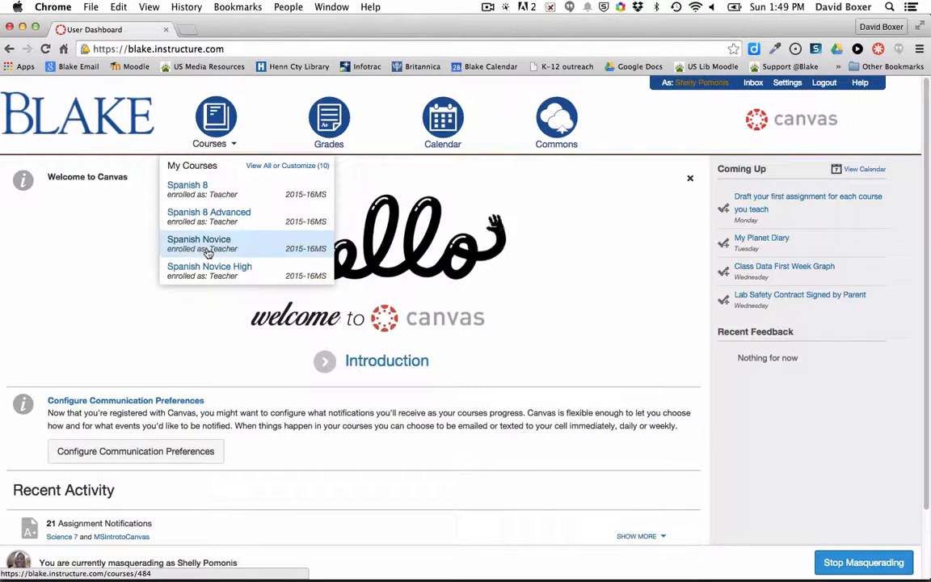
mouse_move(207, 219)
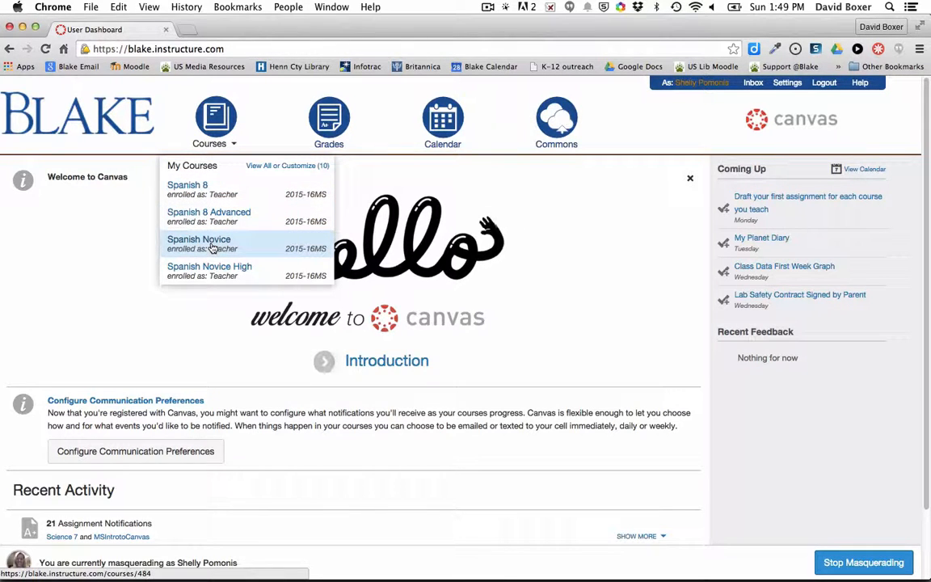
mouse_move(210, 248)
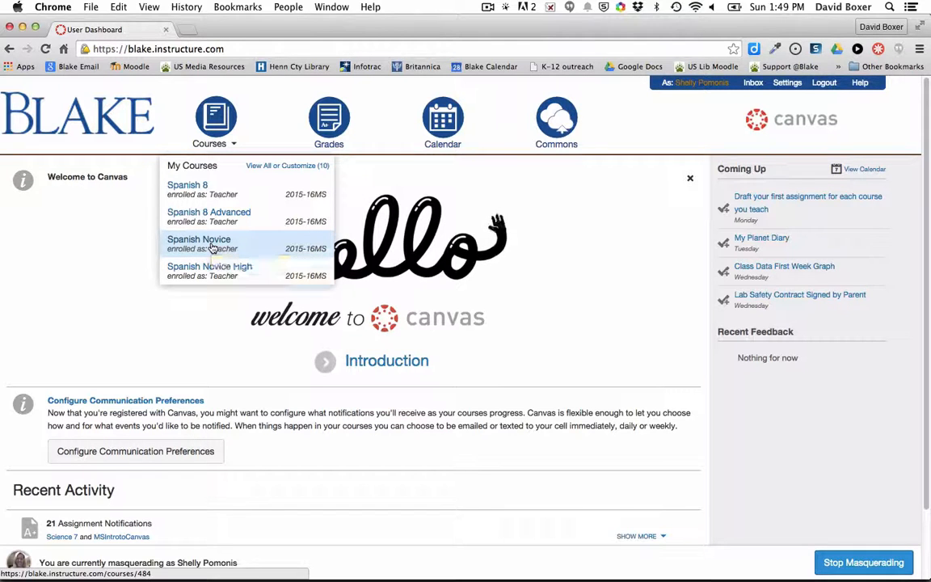
click(198, 239)
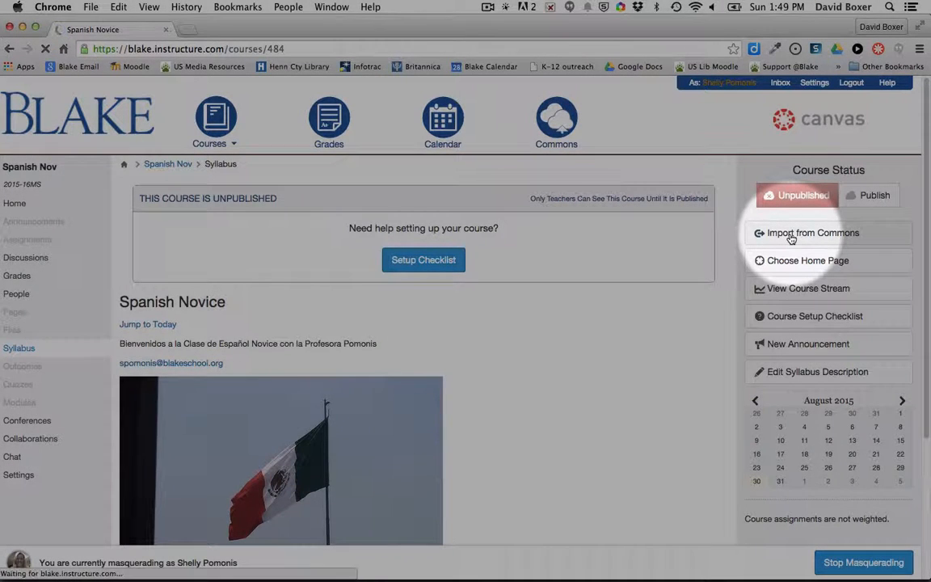
- Open Import from Commons and filter Shared with to My Private Resources
click(791, 233)
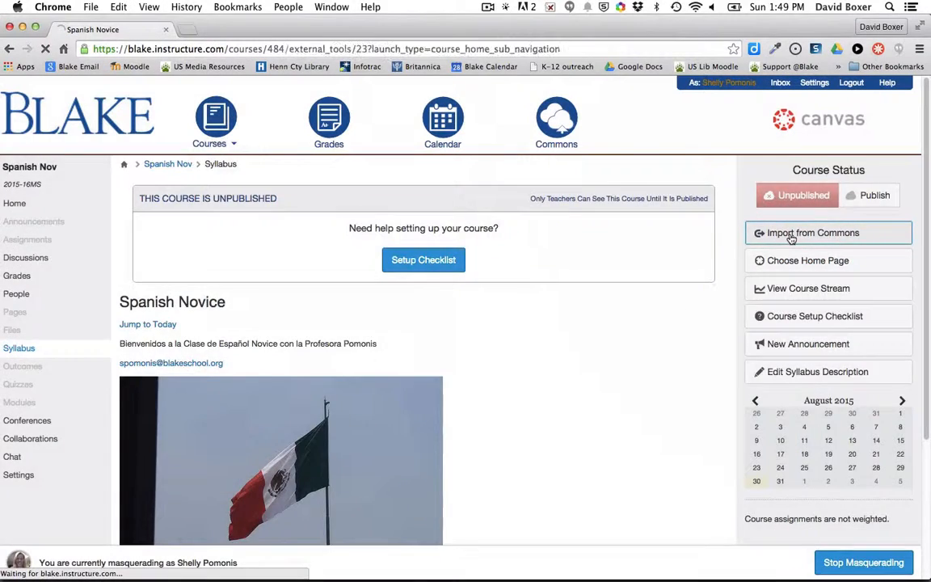
click(828, 233)
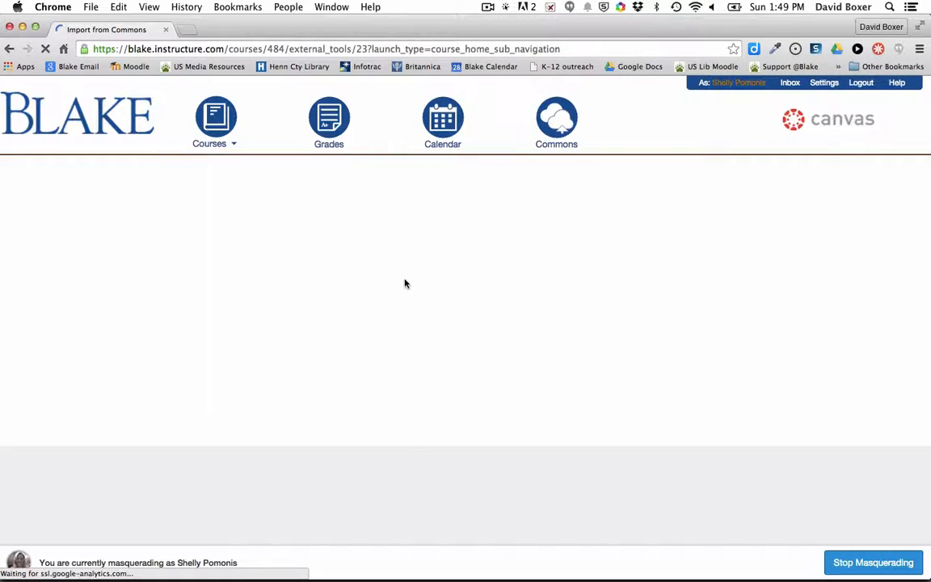
mouse_move(315, 374)
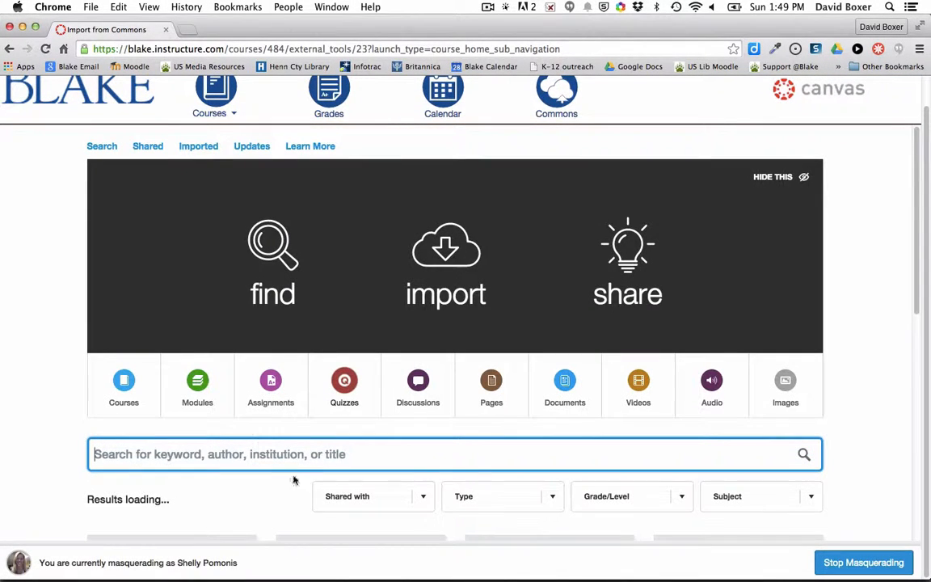
scroll(down, 3)
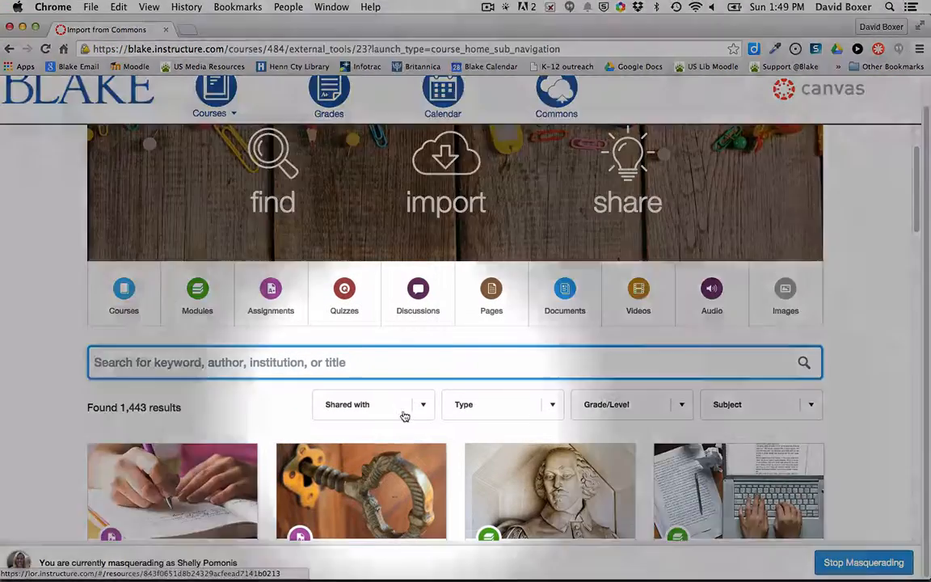
click(372, 403)
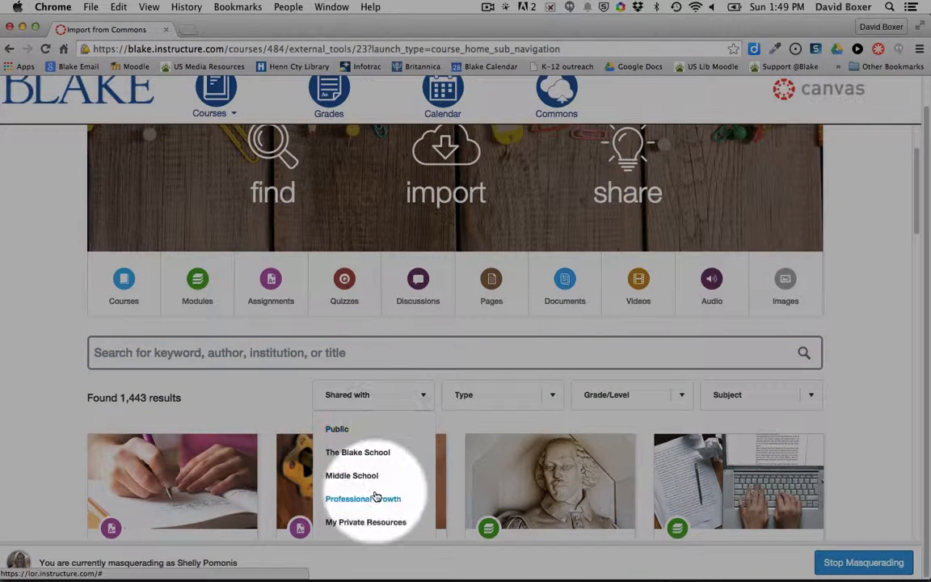
mouse_move(365, 522)
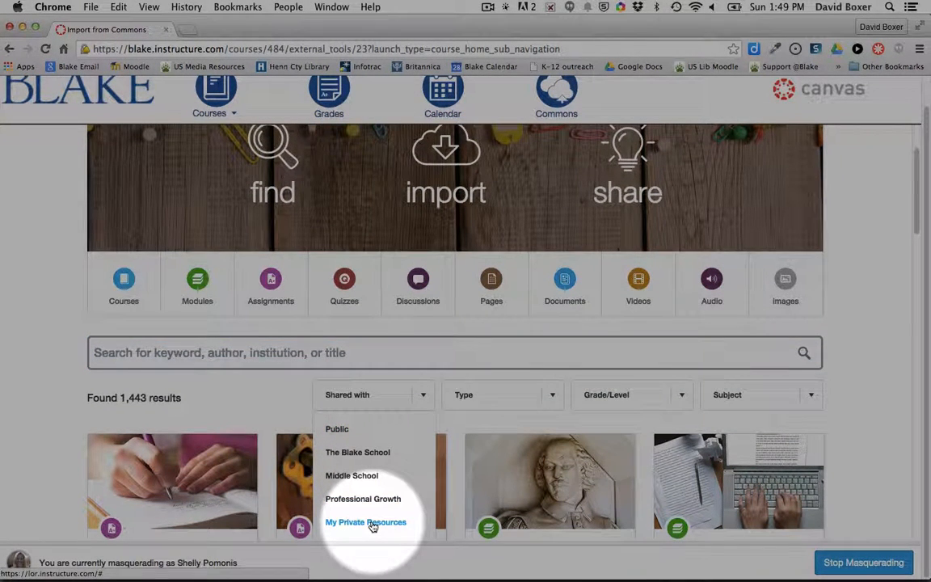
click(365, 521)
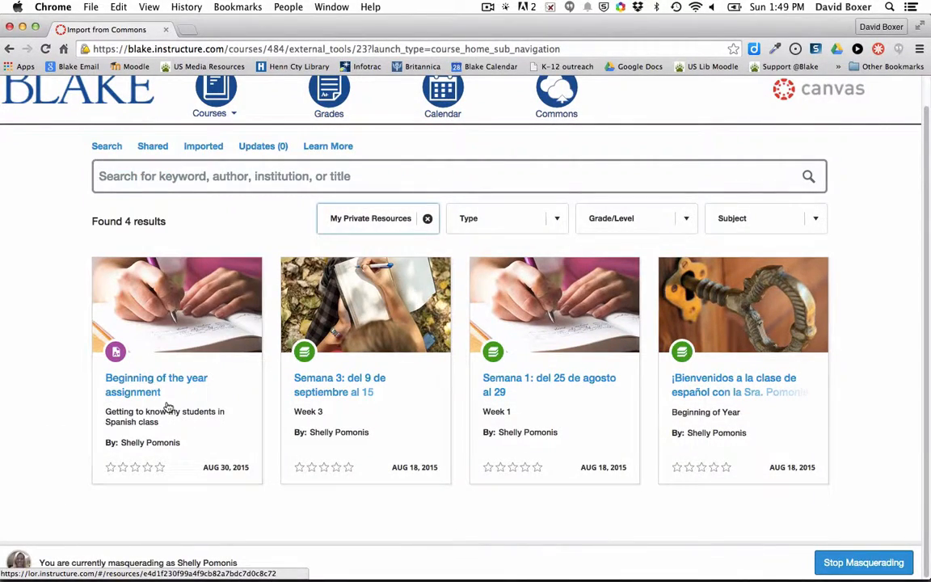
mouse_move(194, 430)
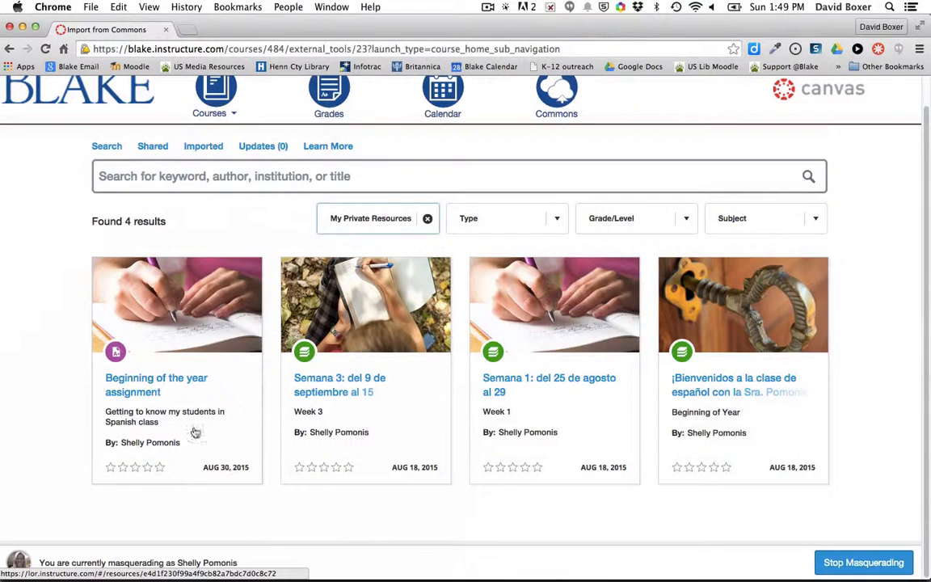
mouse_move(144, 388)
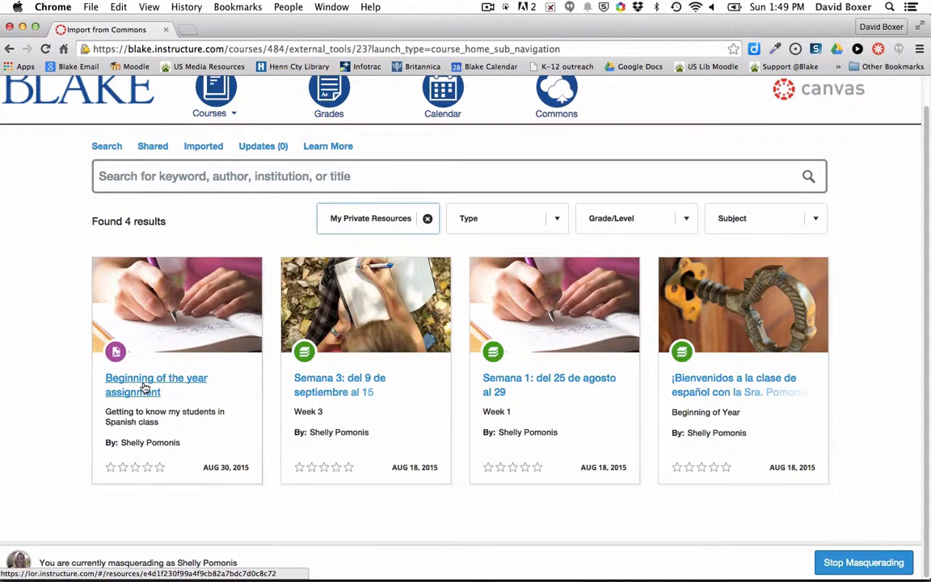
- Open the 'Beginning of the year assignment' card in the Commons results
click(155, 377)
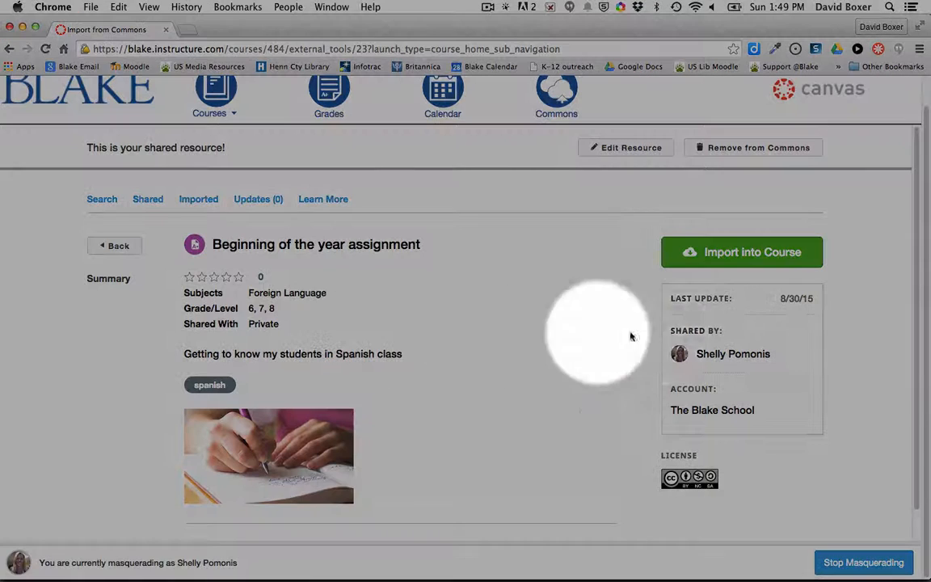
mouse_move(746, 251)
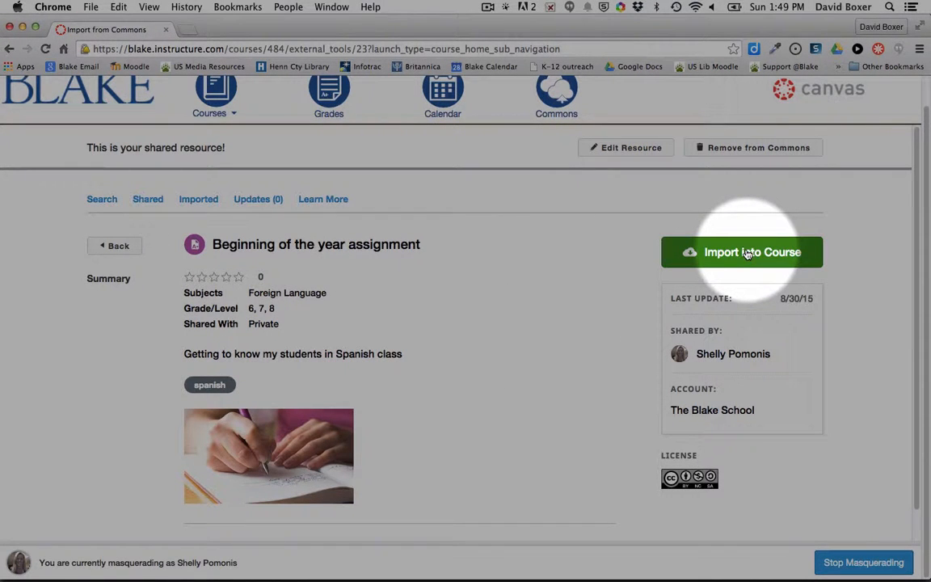
- Import the assignment into Spanish Novice and Spanish 8 Advanced via Import into Course
click(742, 251)
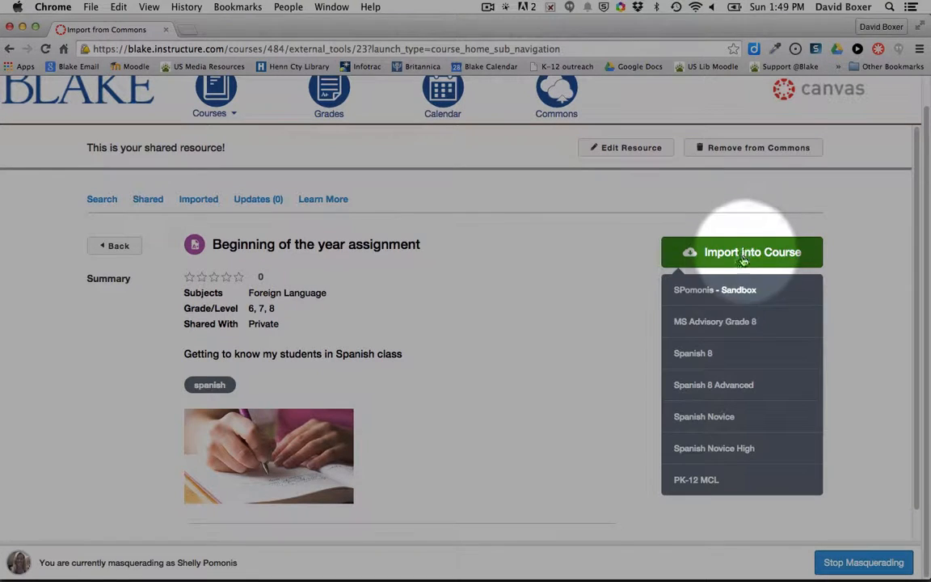
mouse_move(705, 336)
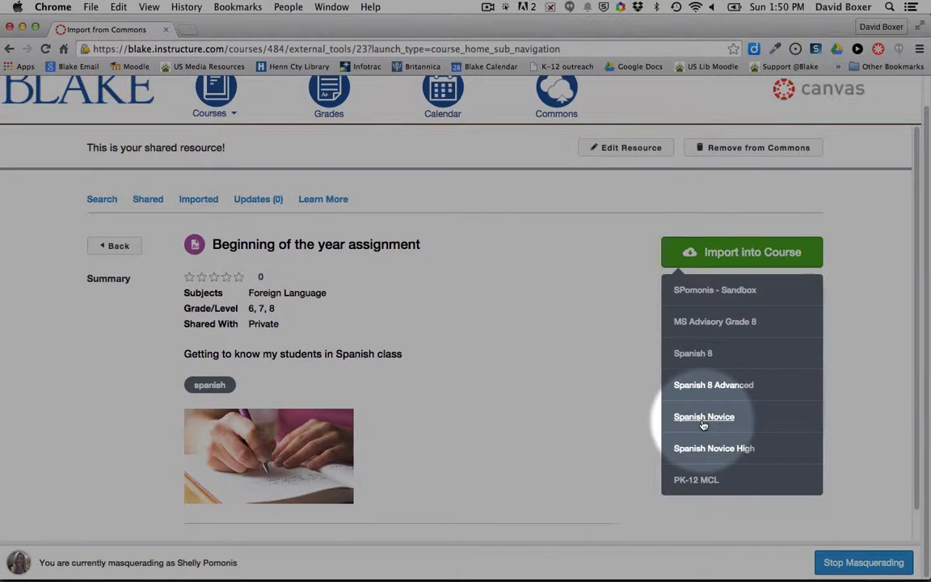
click(702, 416)
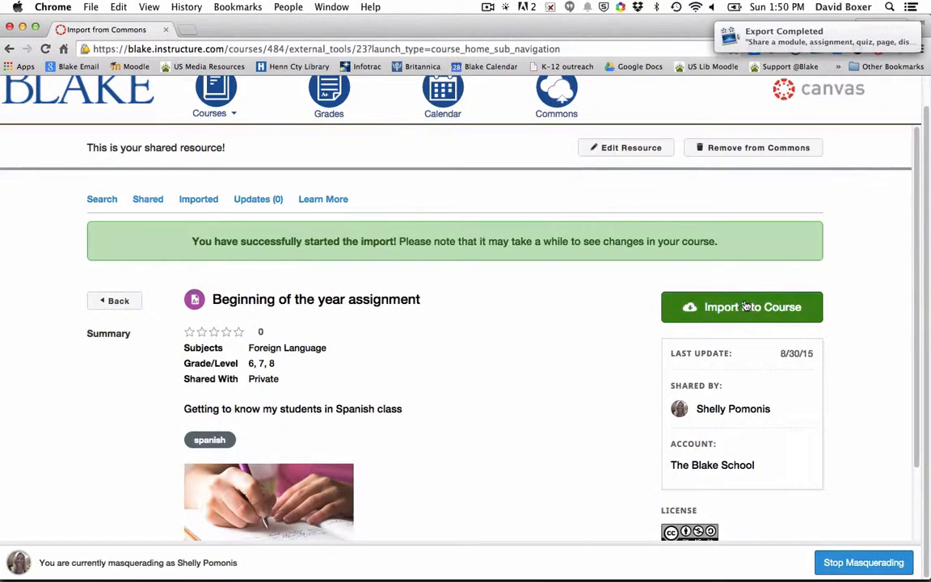
click(741, 297)
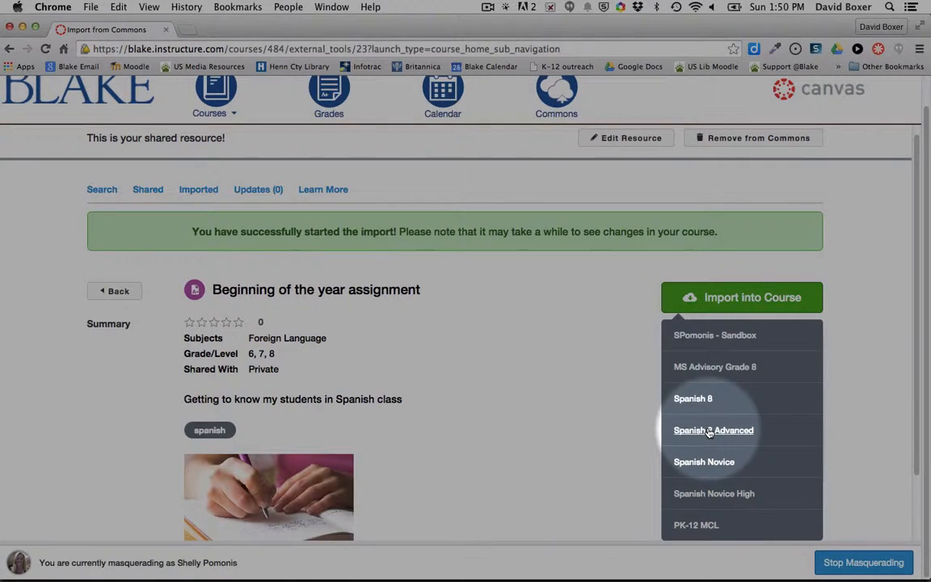
click(741, 297)
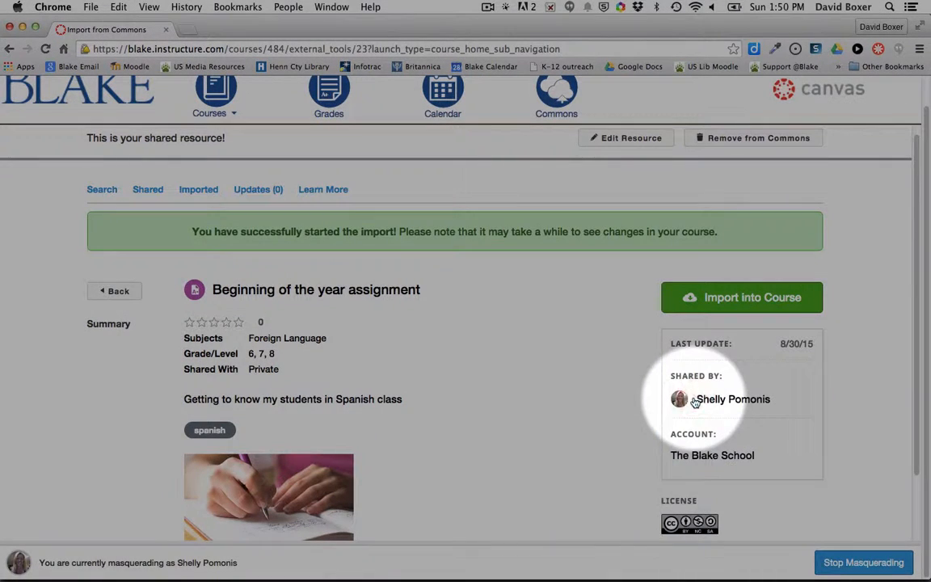
scroll(down, 3)
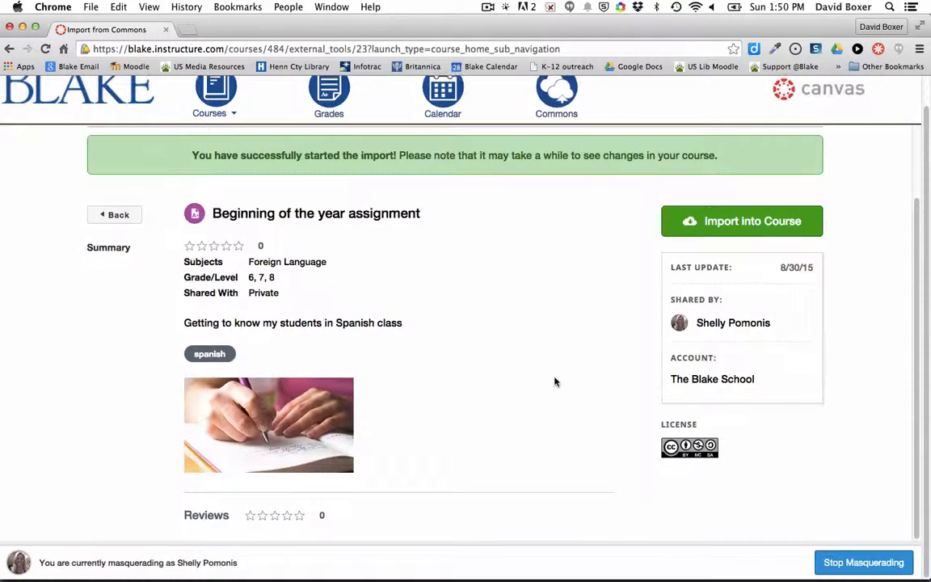
mouse_move(402, 295)
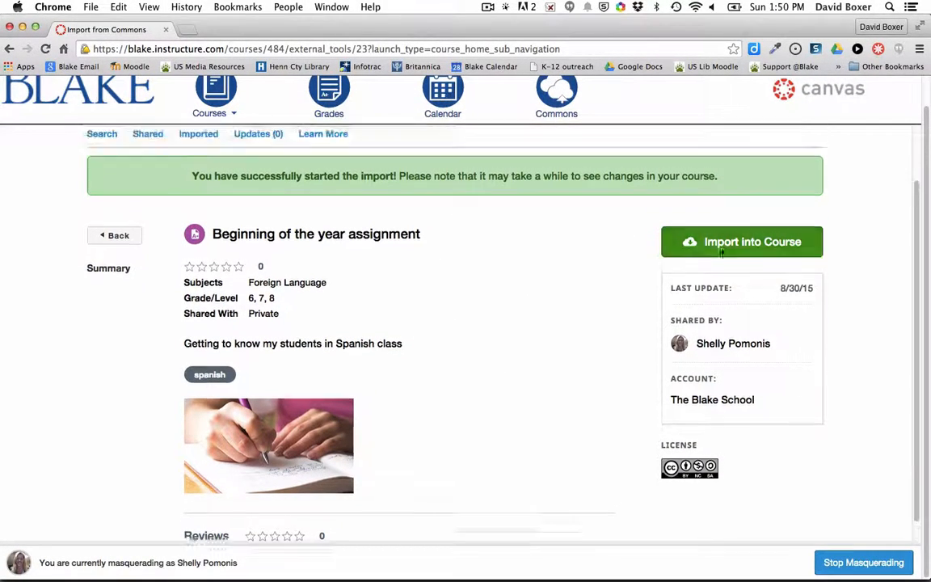
- Check Spanish Novice Assignments for the imported 10-point assignment, then reopen Courses
click(215, 122)
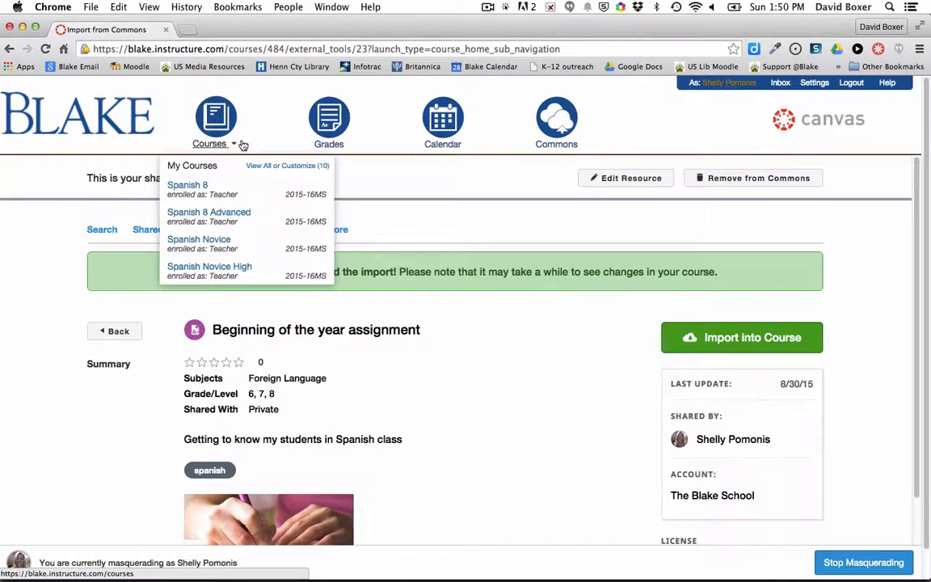
mouse_move(208, 243)
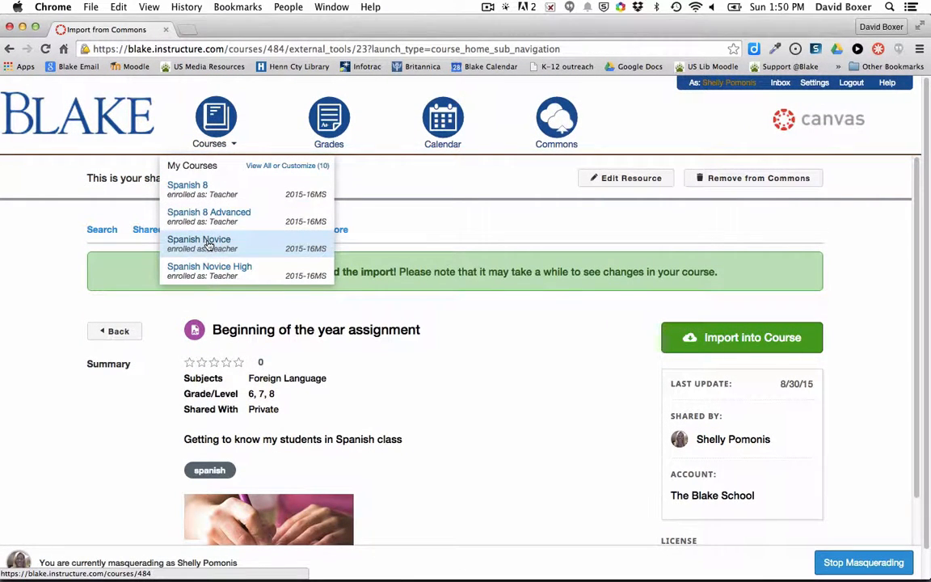
click(198, 239)
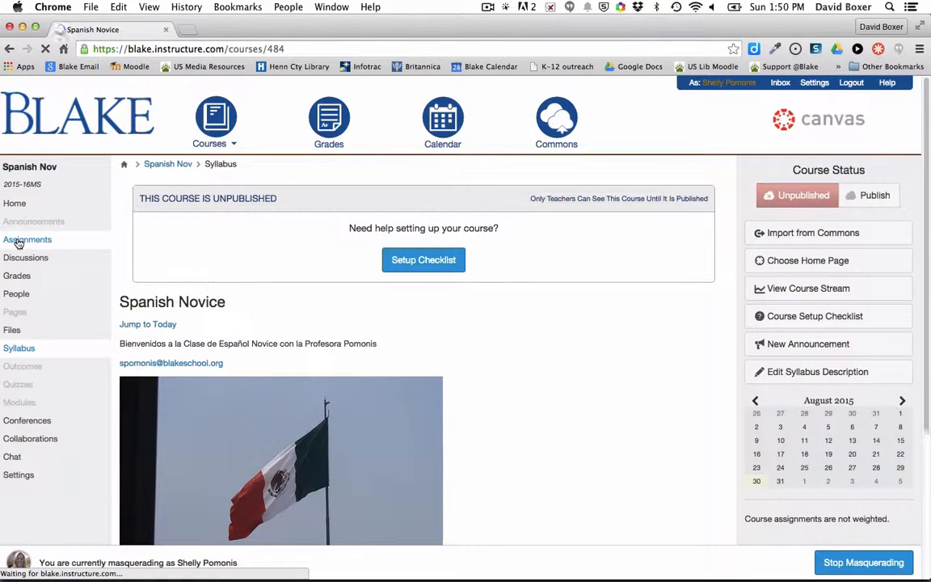
click(27, 239)
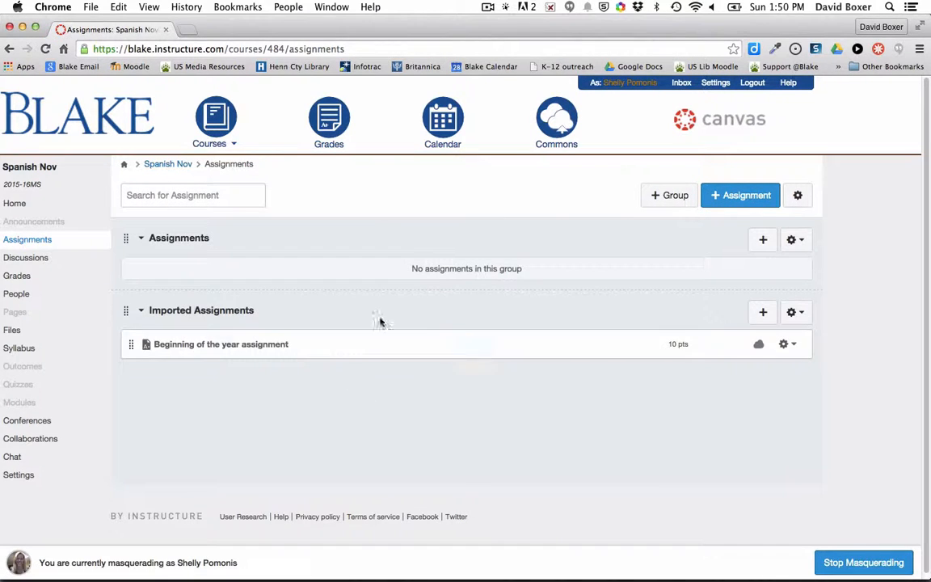
click(214, 121)
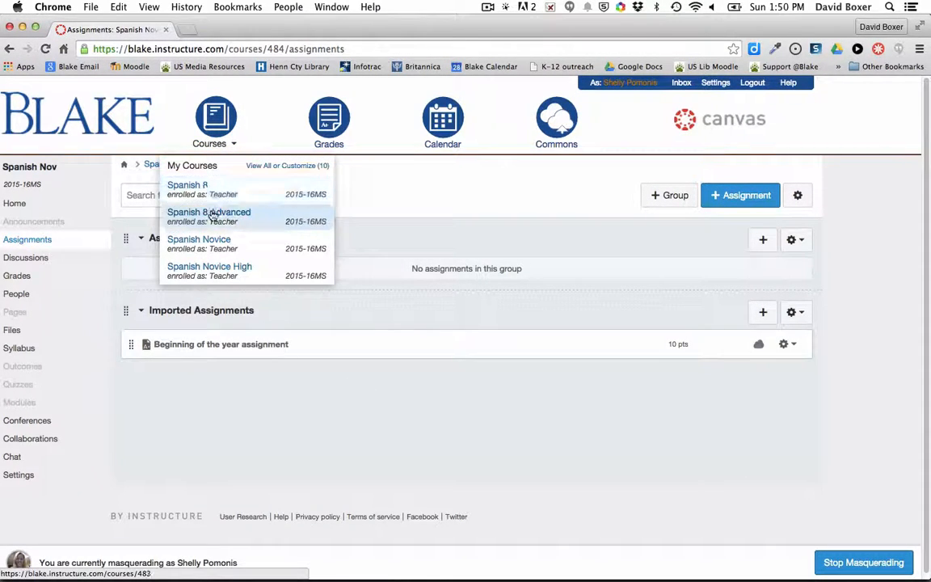
mouse_move(212, 217)
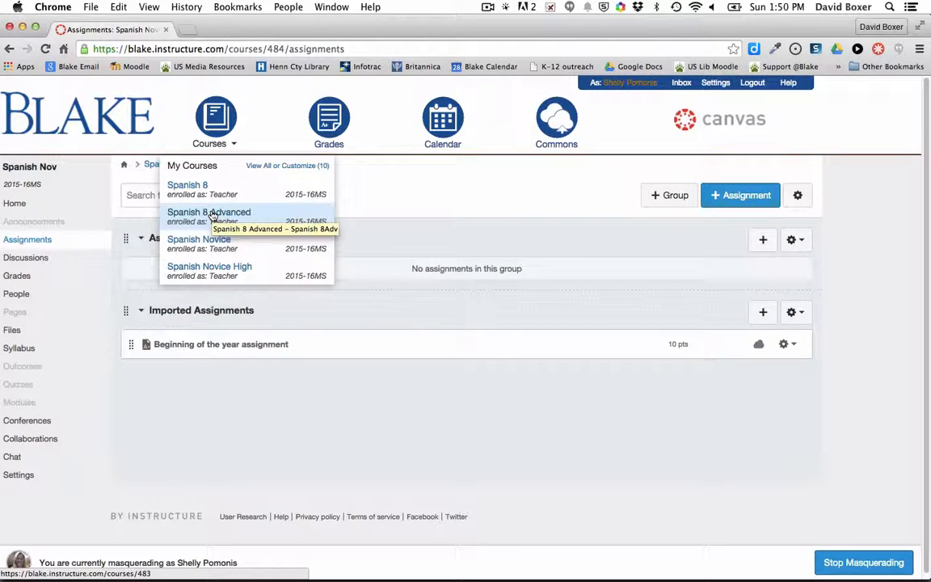